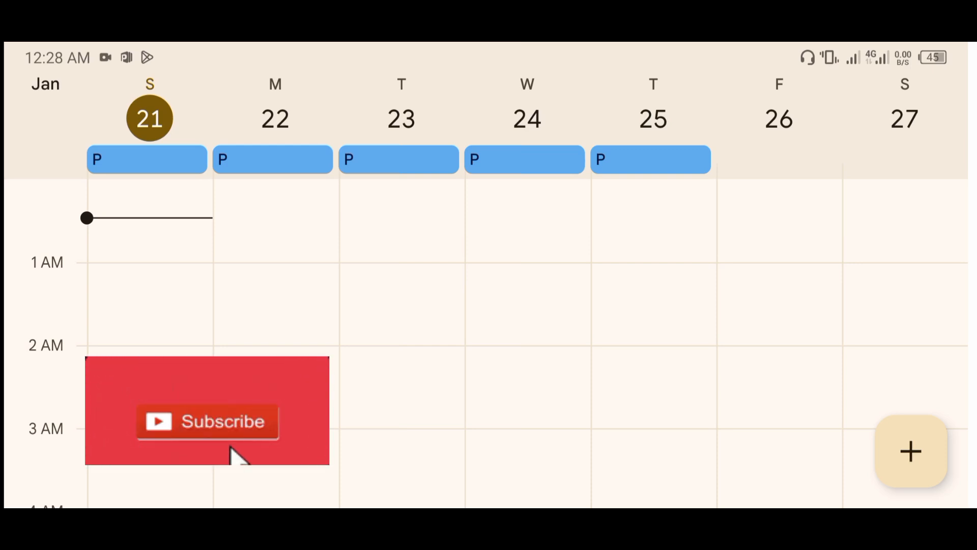
Step: Tap the controls along the bottom of the calendar screen
left_click(208, 421)
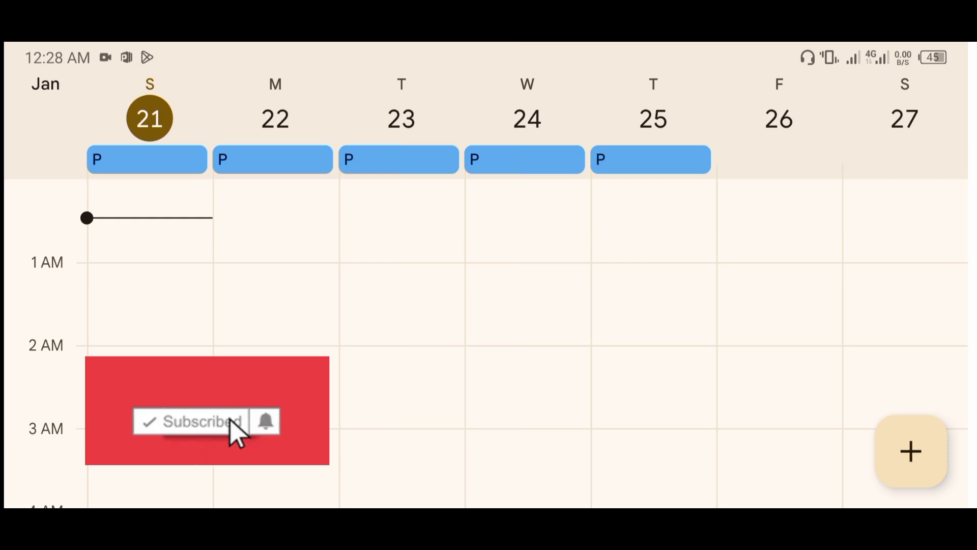
left_click(265, 422)
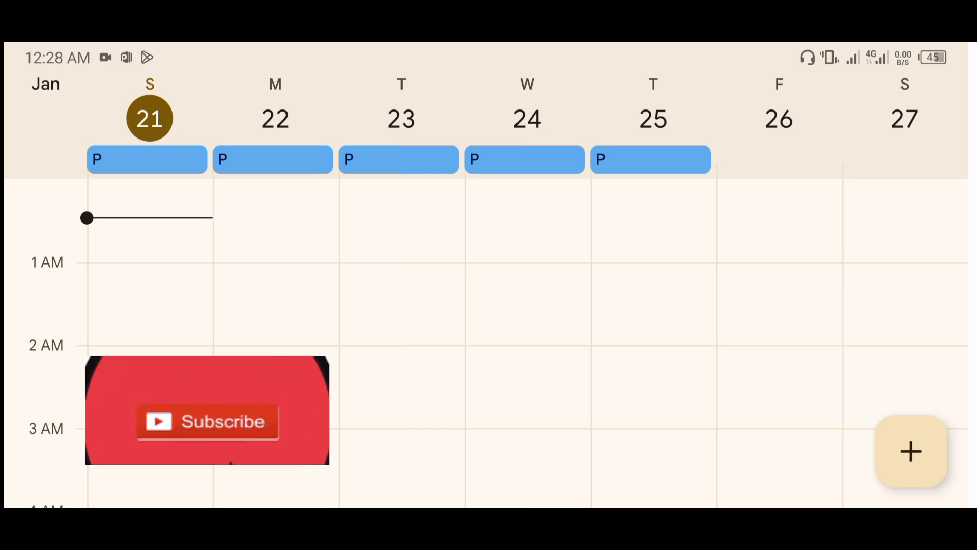
left_click(207, 421)
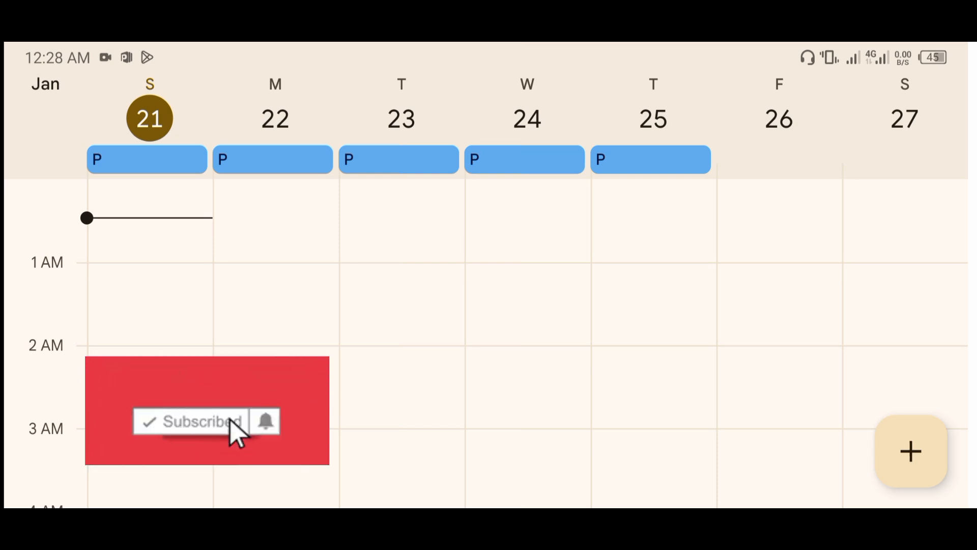
mouse_move(267, 427)
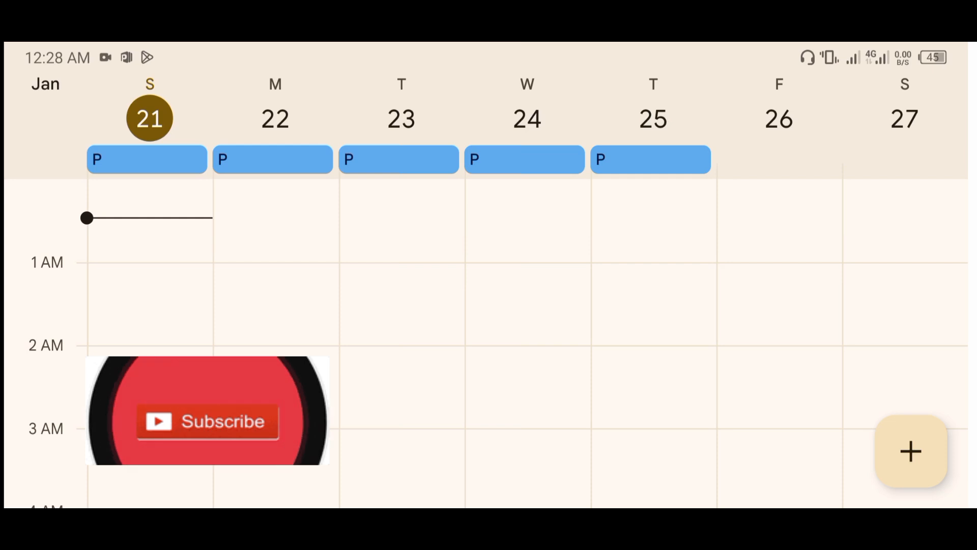
left_click(207, 421)
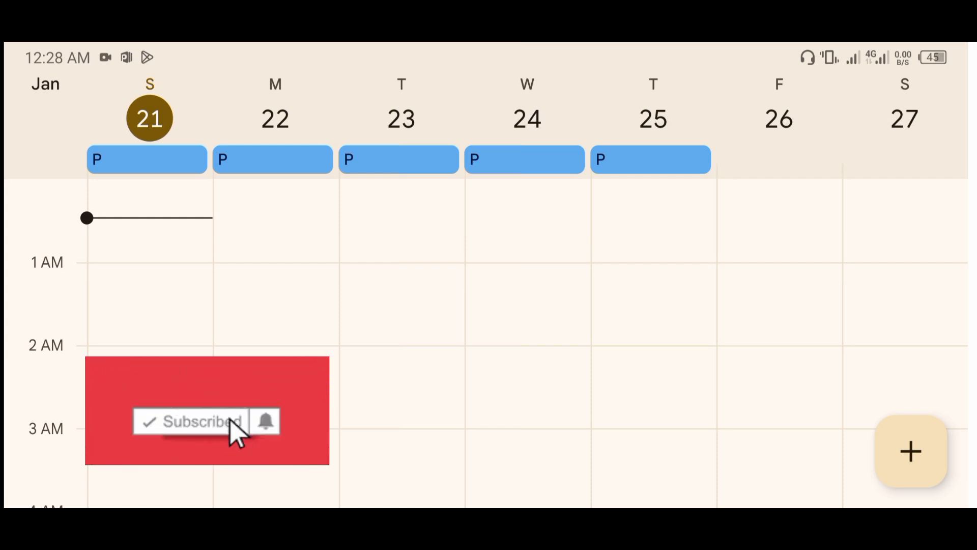
mouse_move(268, 433)
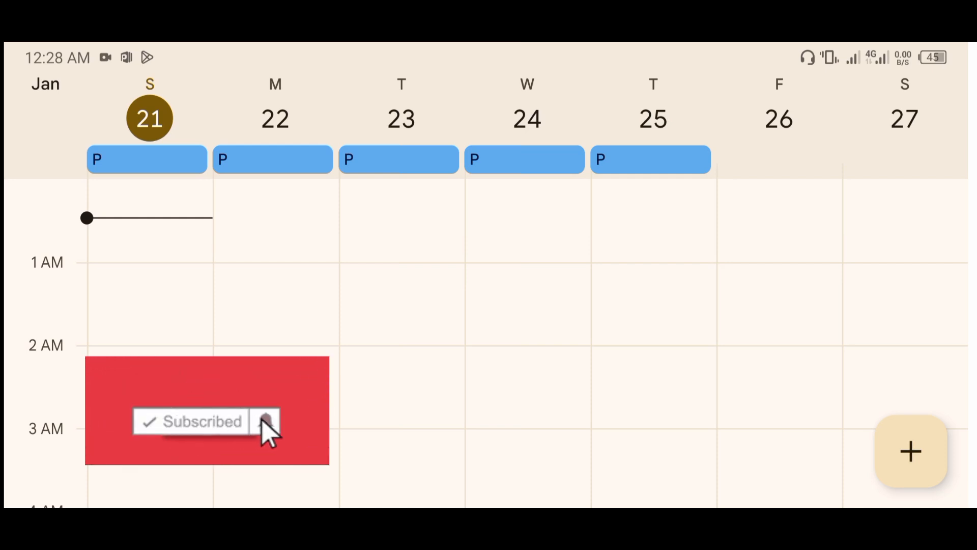
left_click(265, 422)
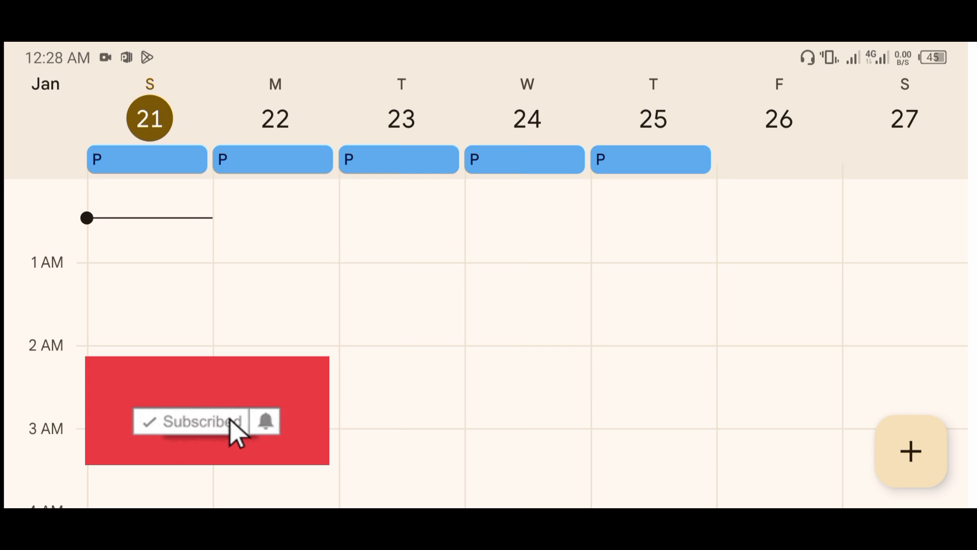
mouse_move(258, 430)
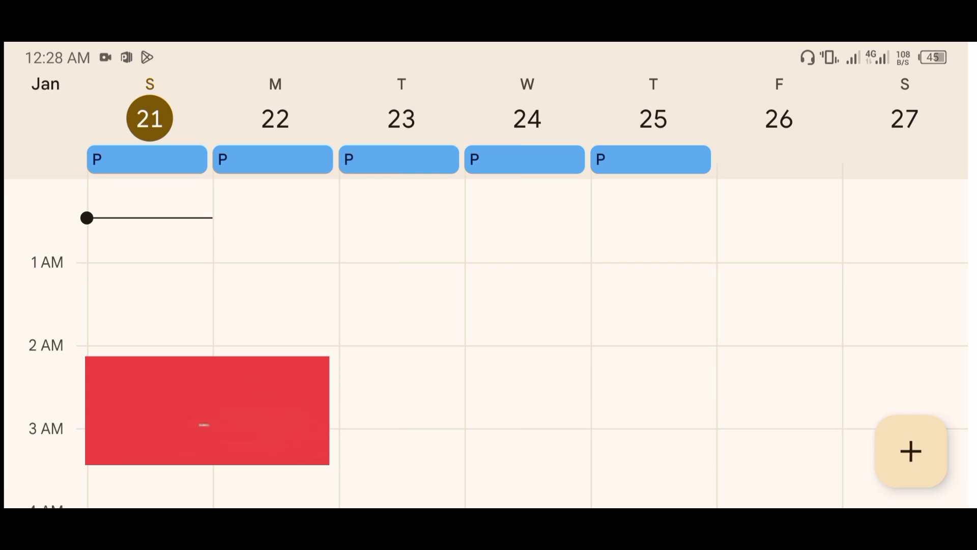
left_click(207, 411)
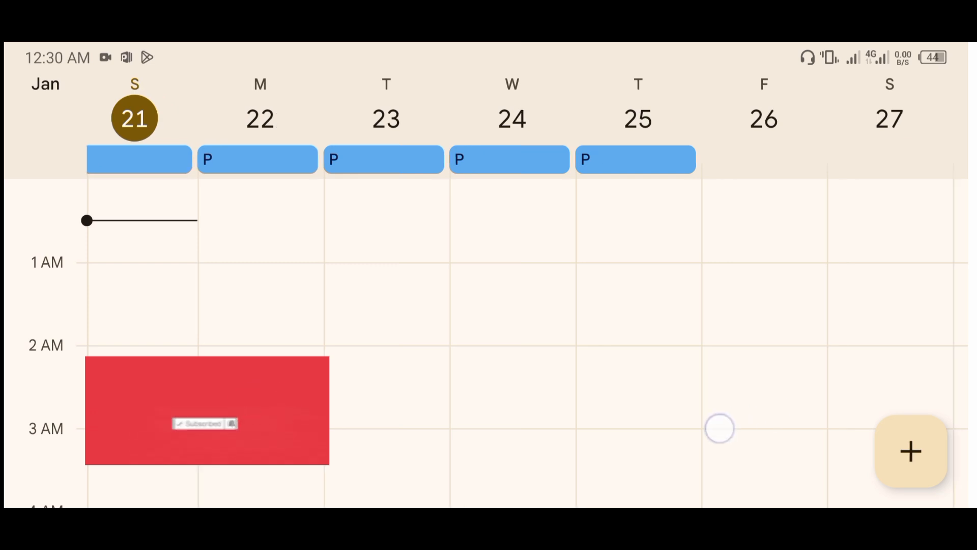
Step: Swipe through week view to the week starting Thursday the 1st, showing F and V days
scroll("left", 3)
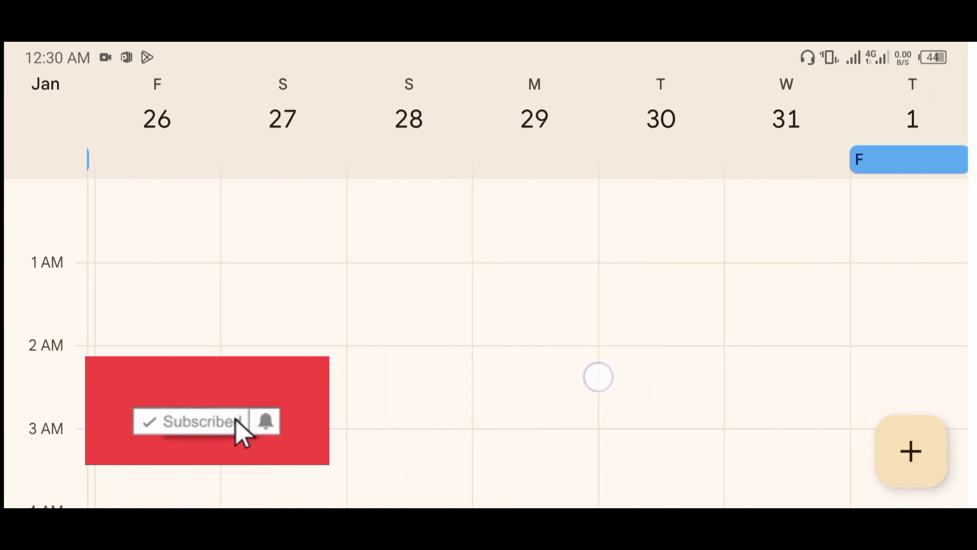
scroll("right", 3)
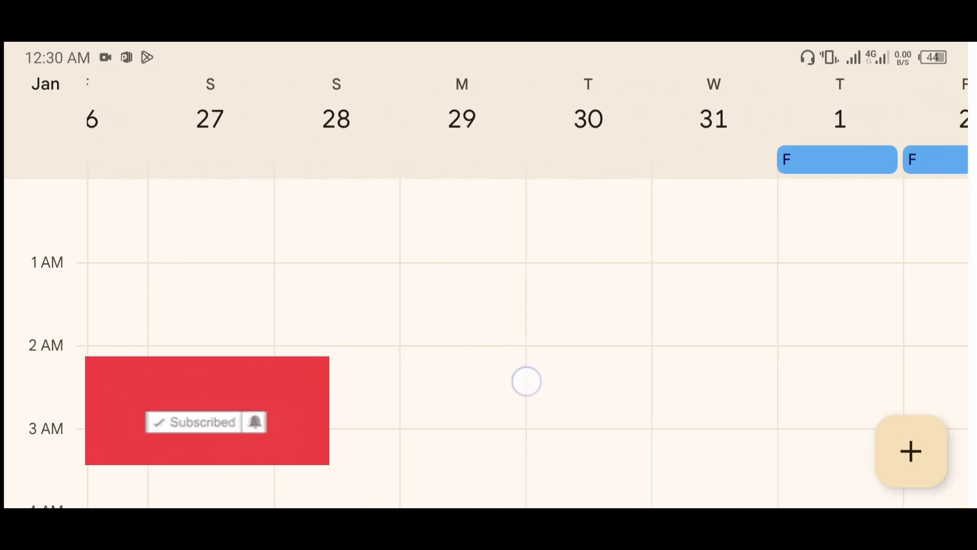
scroll("right", 3)
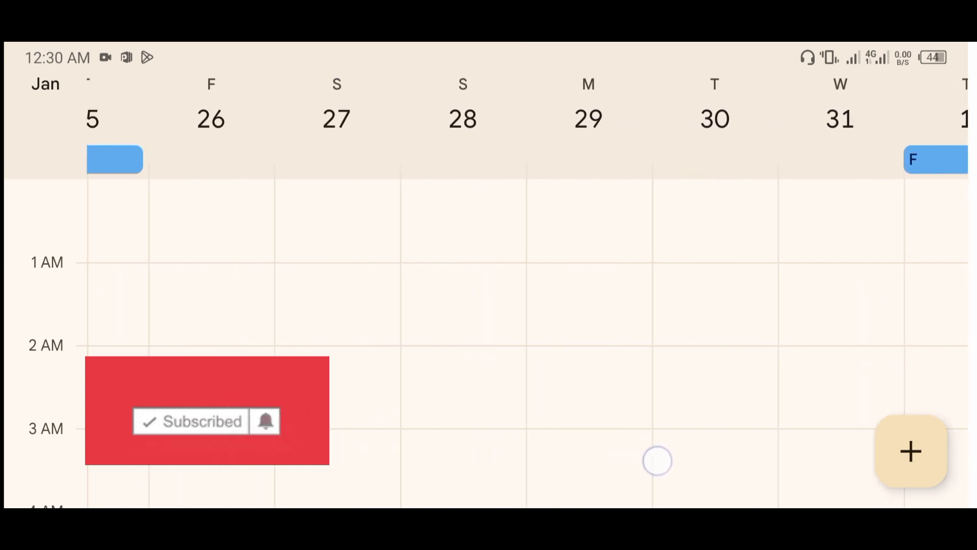
scroll("right", 3)
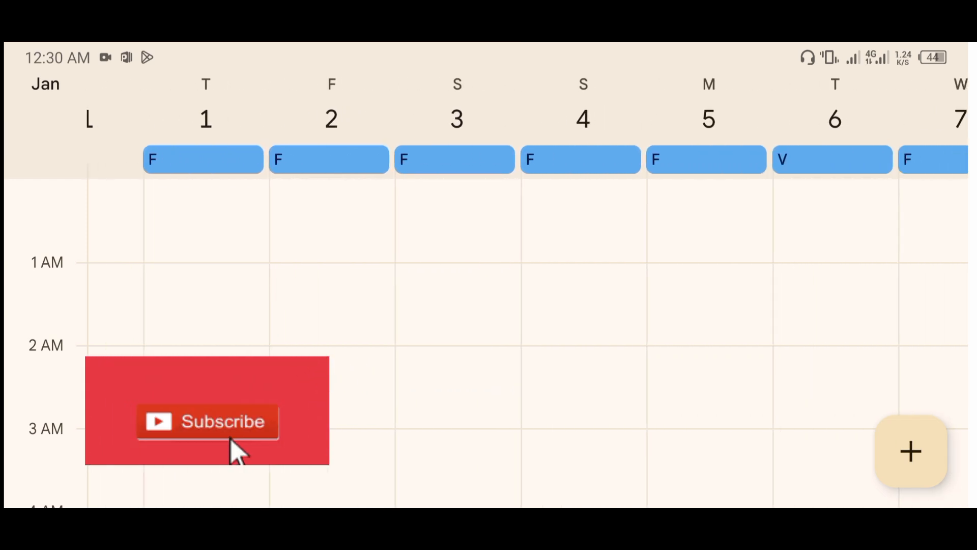
Step: Swipe to the February 1–7 week, with F days and V on the 6th
left_click(207, 421)
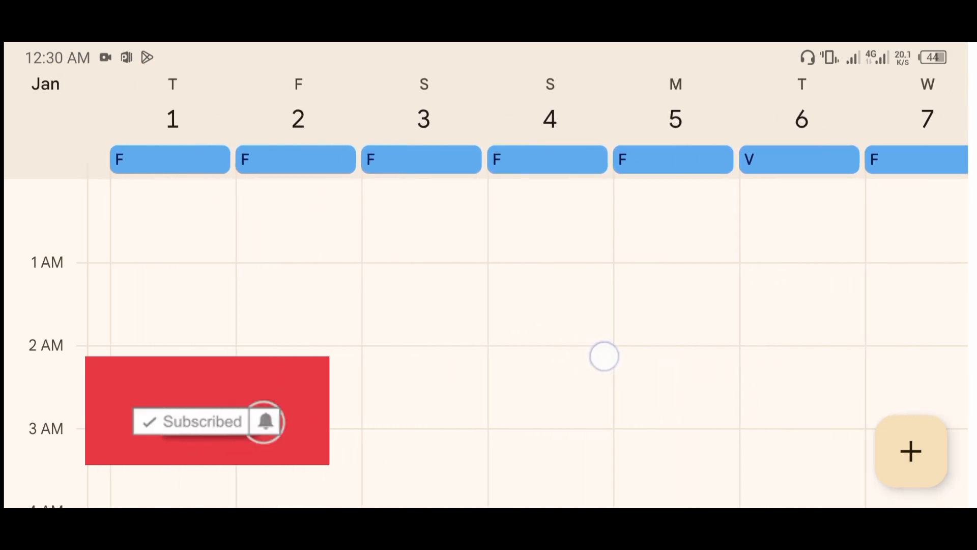
scroll("left", 3)
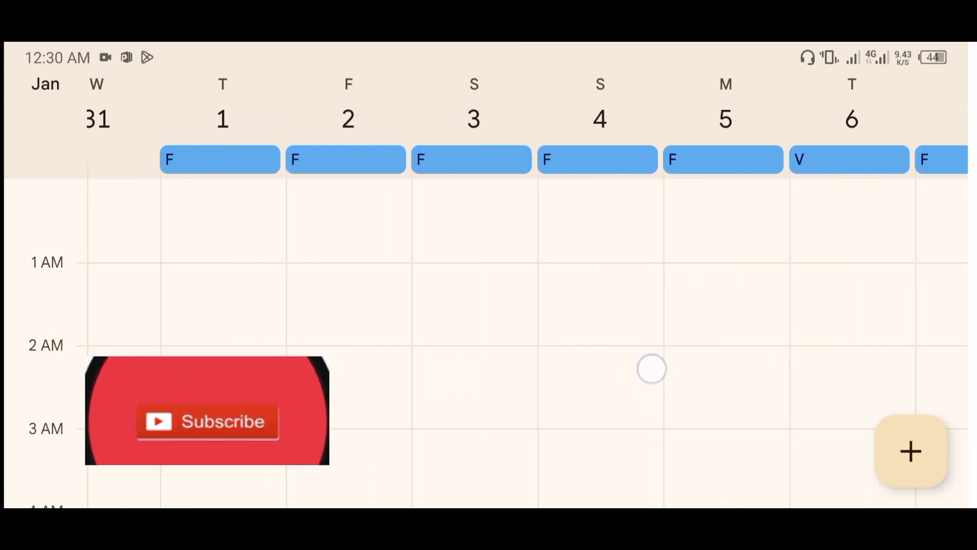
scroll("right", 3)
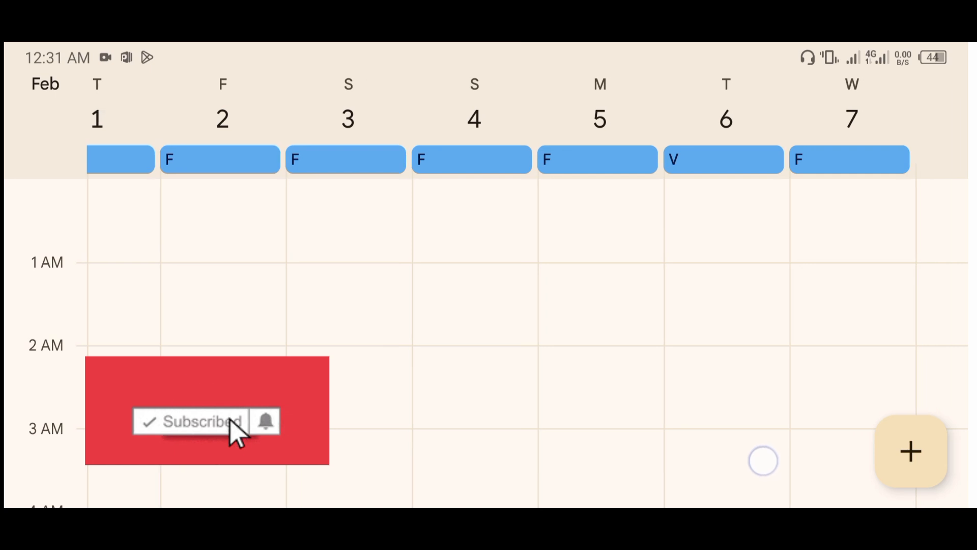
scroll("right", 3)
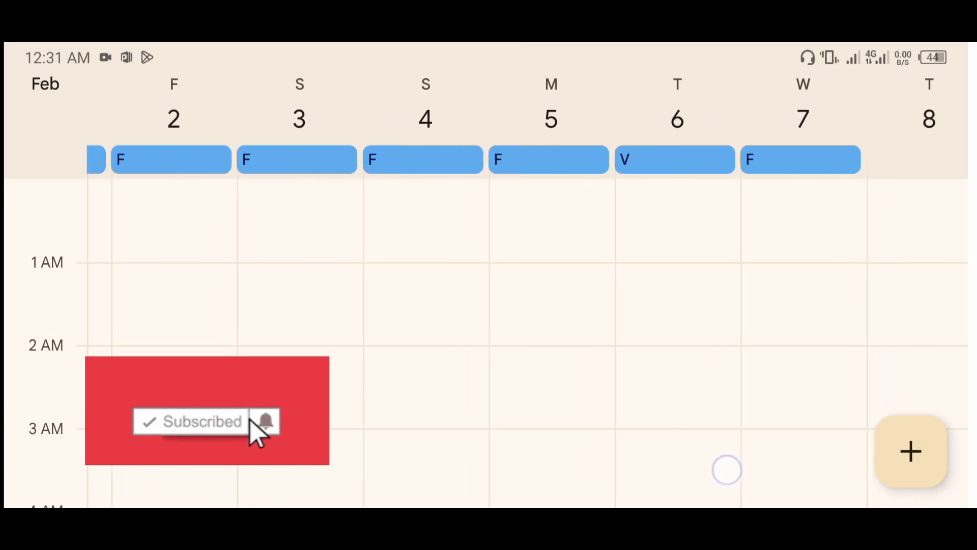
scroll("right", 3)
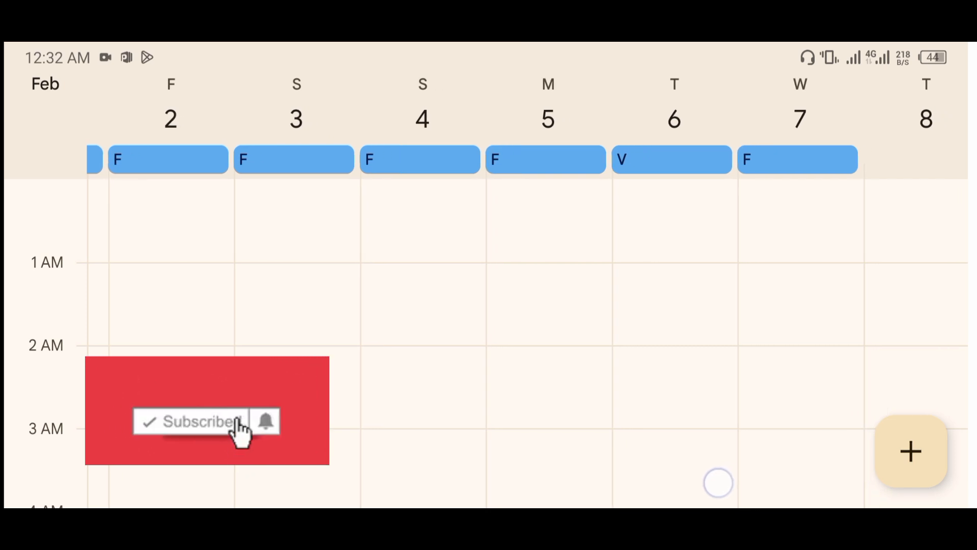
scroll("right", 3)
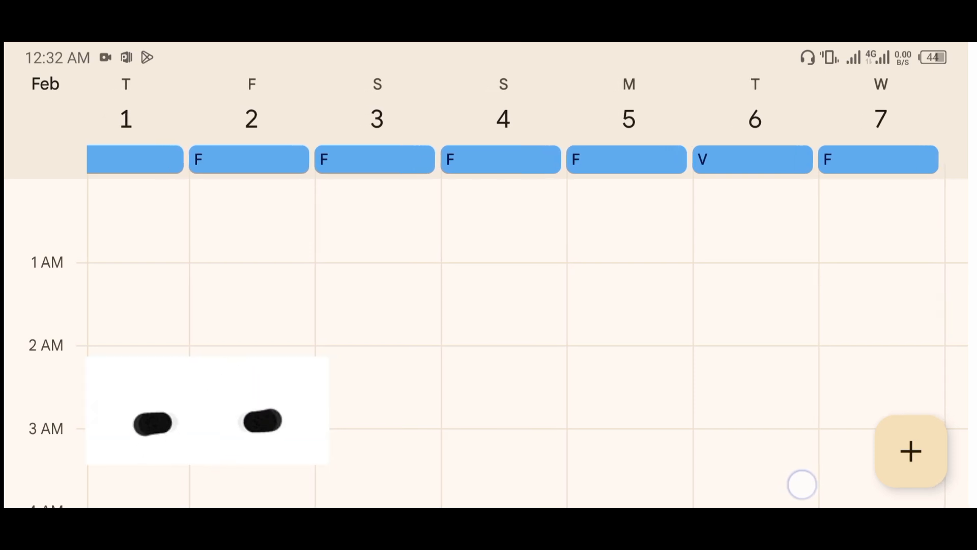
Step: Swipe forward to February 6–12, where the last F event falls on the 7th
scroll("right", 3)
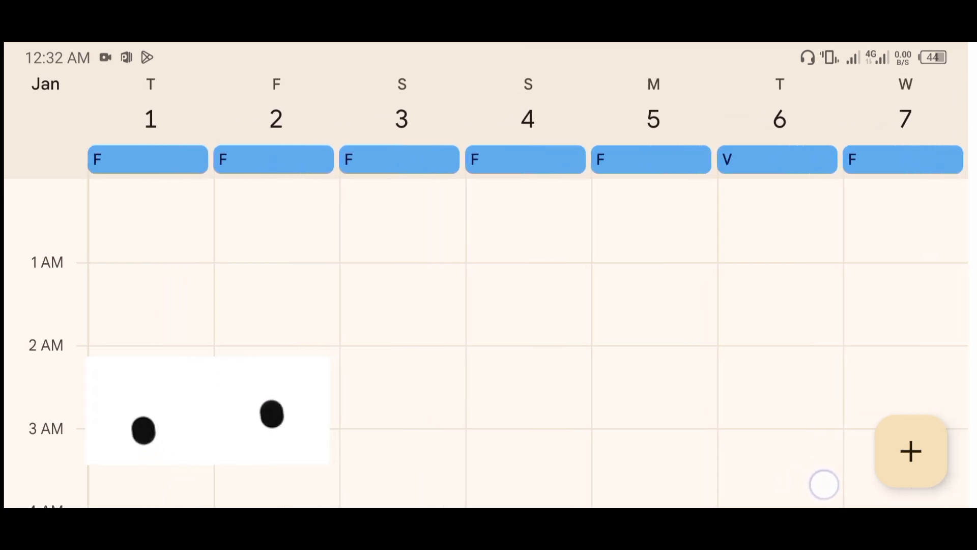
scroll("right", 3)
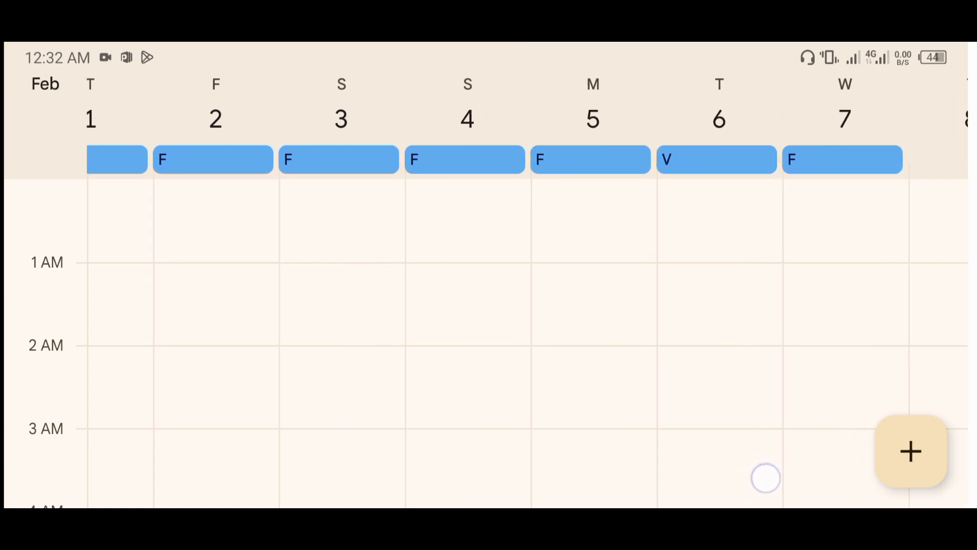
scroll("right", 3)
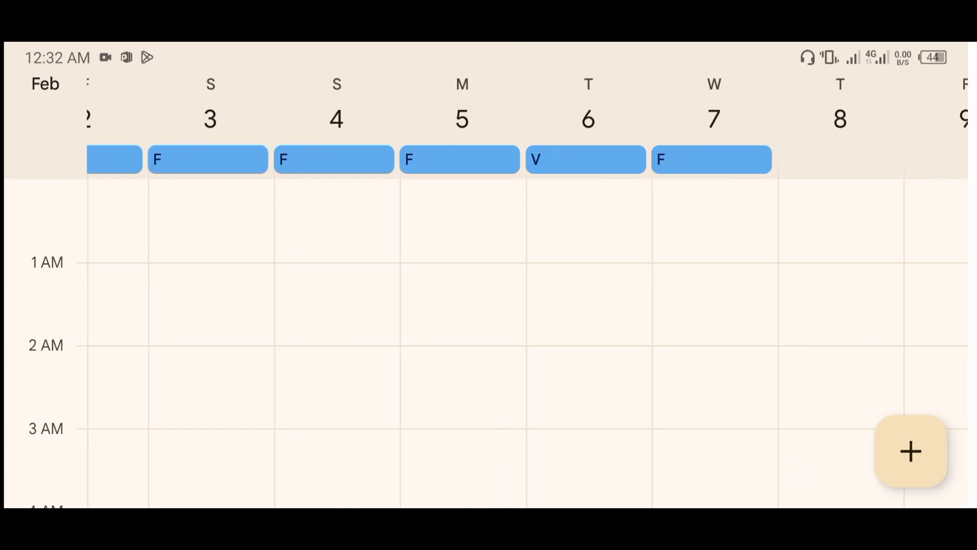
scroll("right", 3)
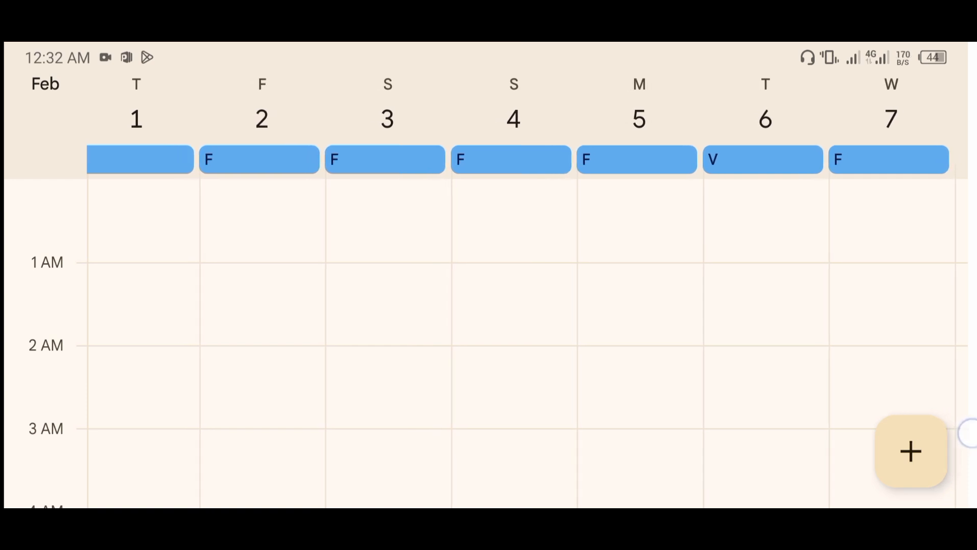
scroll("right", 3)
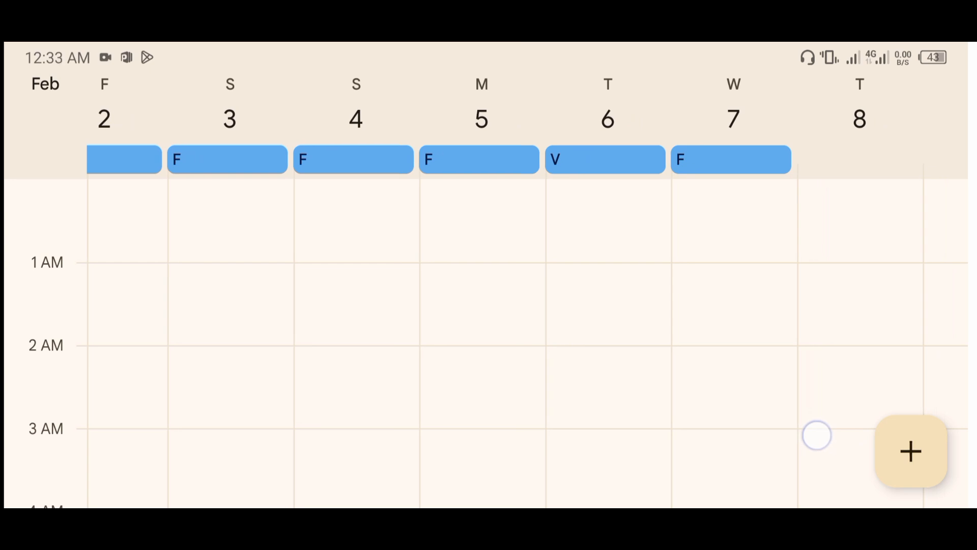
scroll("right", 3)
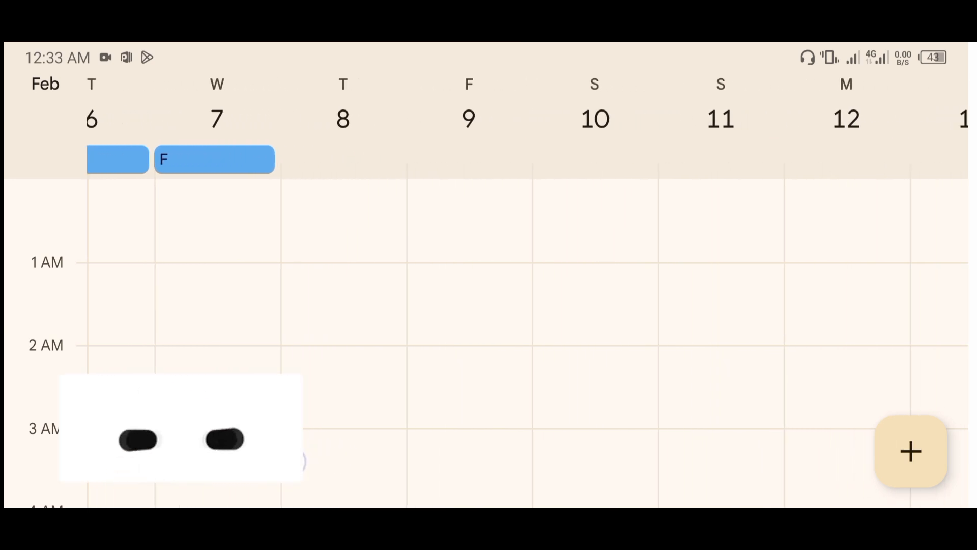
Step: Check the next-cycle P days from February 20, then return to January 21–27
scroll("left", 3)
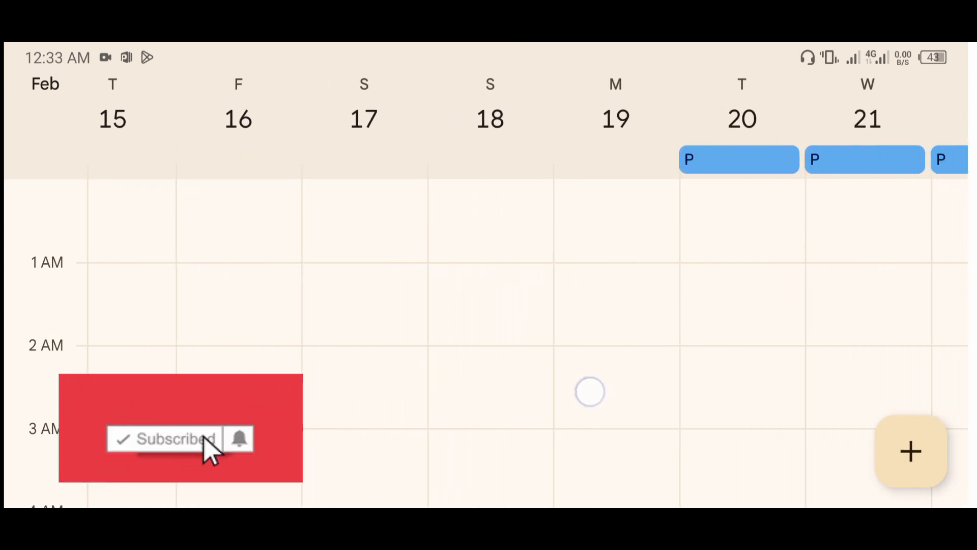
scroll("right", 3)
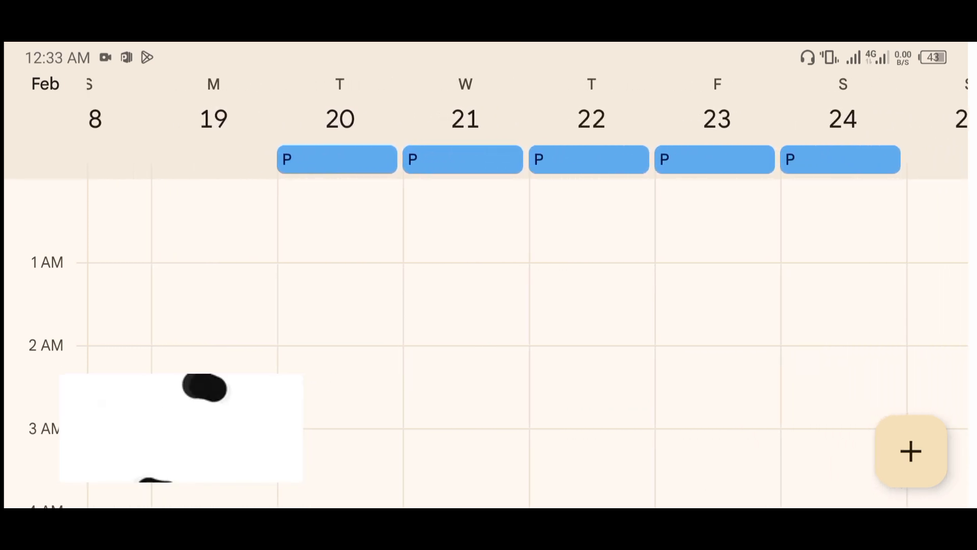
scroll("right", 3)
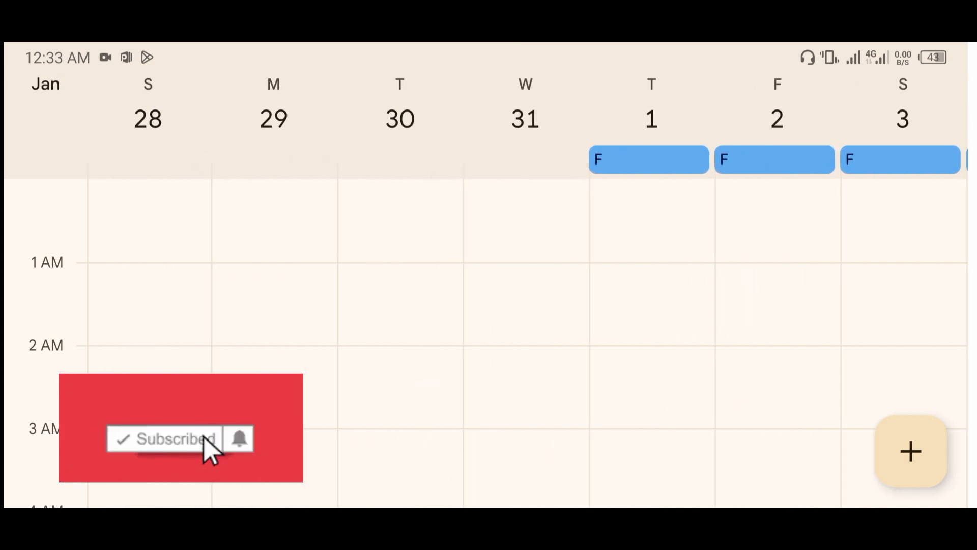
scroll("right", 3)
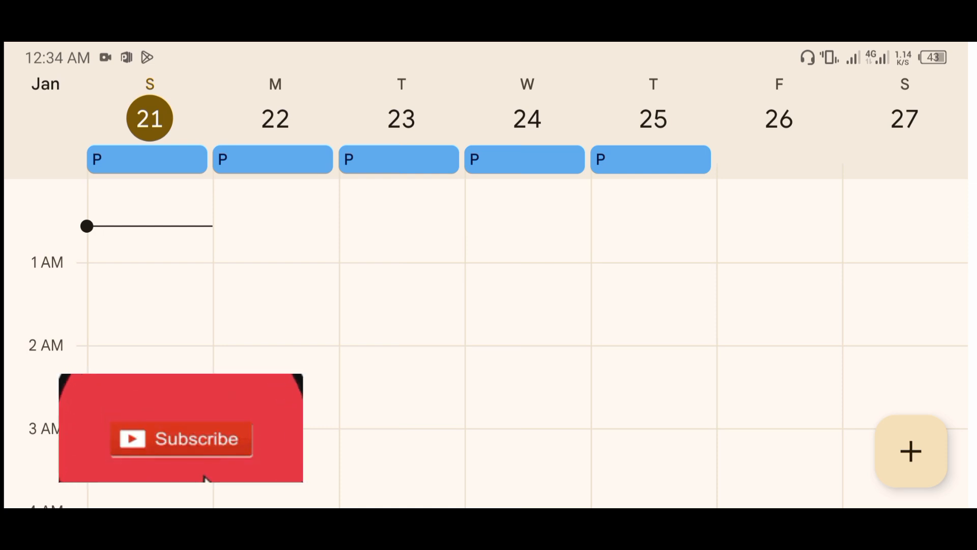
left_click(181, 439)
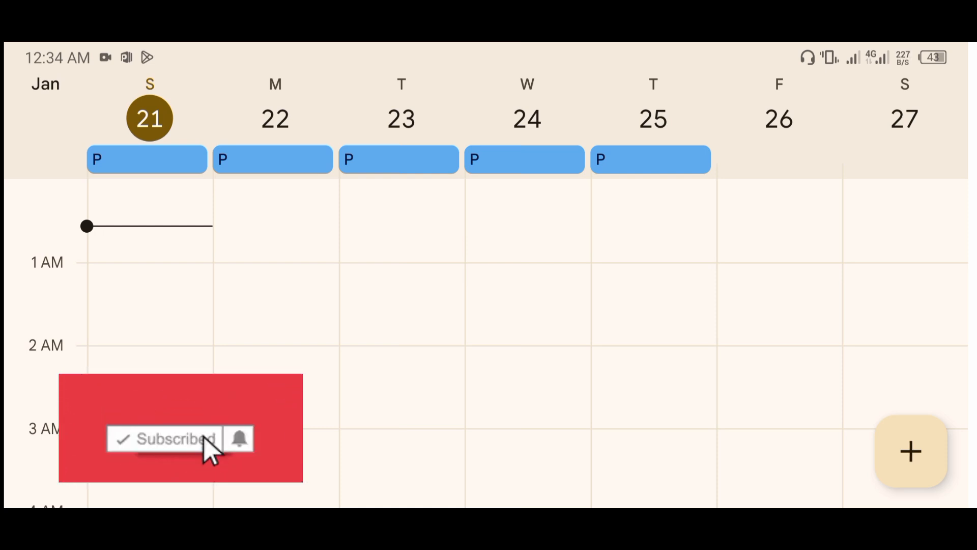
mouse_move(242, 442)
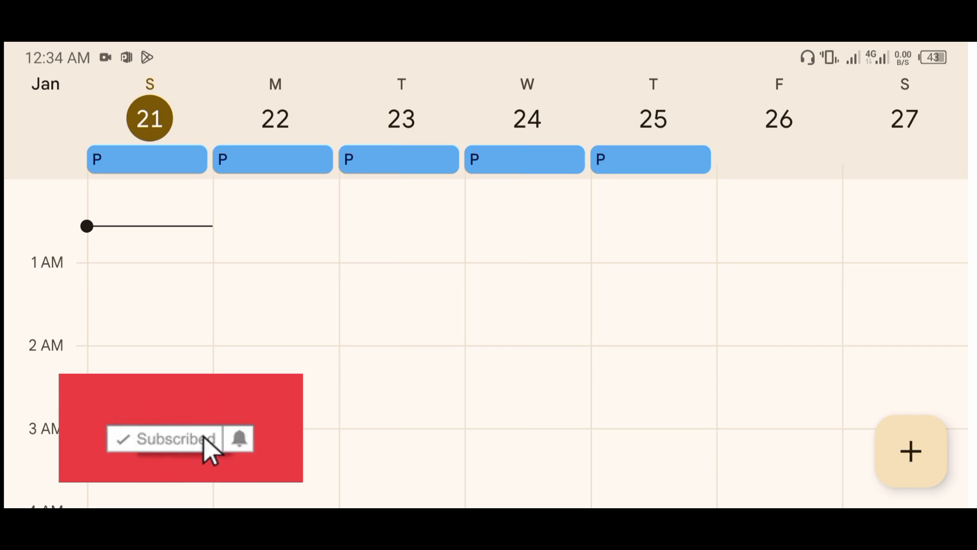
mouse_move(244, 444)
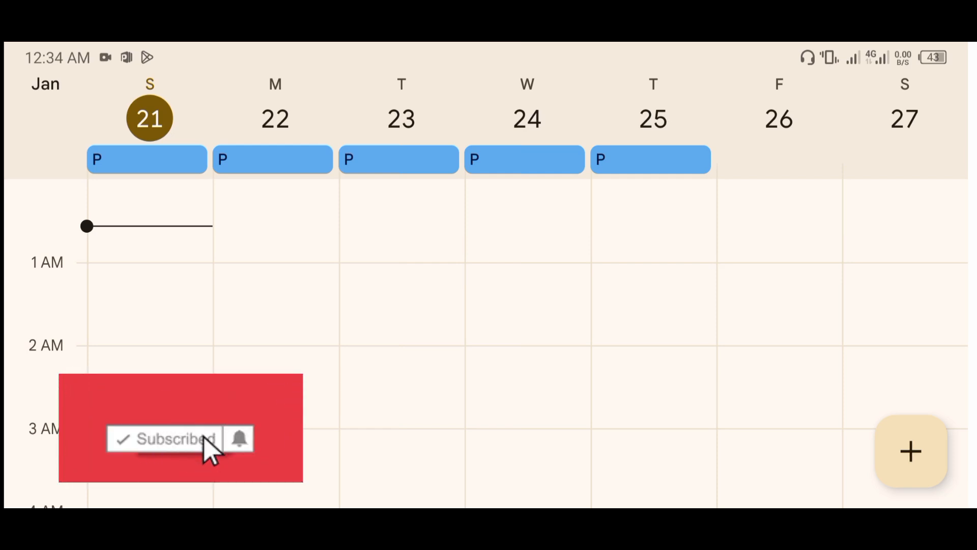
mouse_move(236, 449)
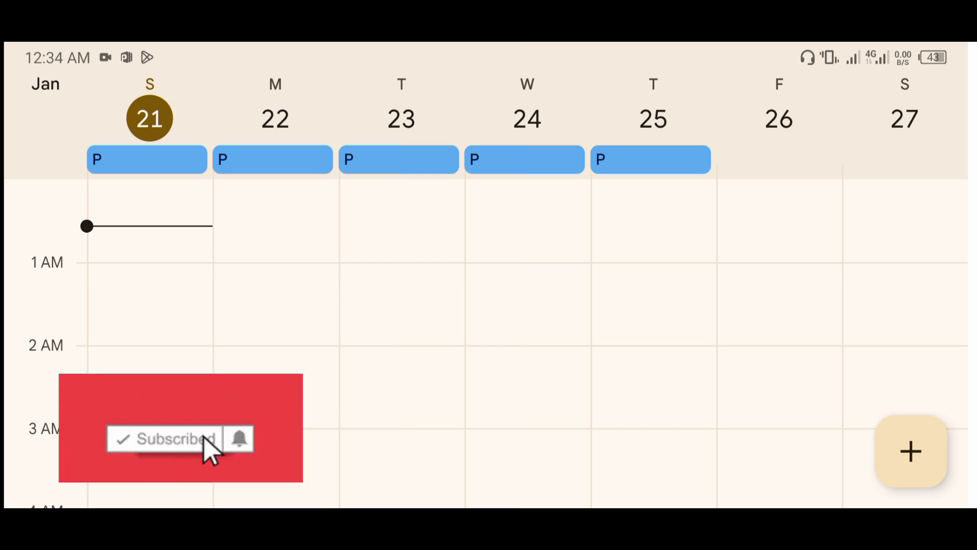
mouse_move(231, 449)
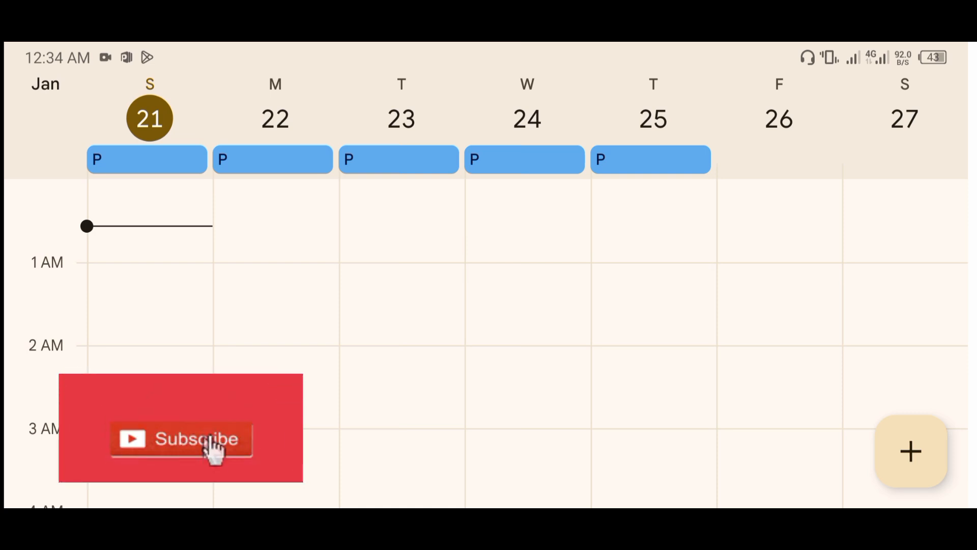
left_click(180, 439)
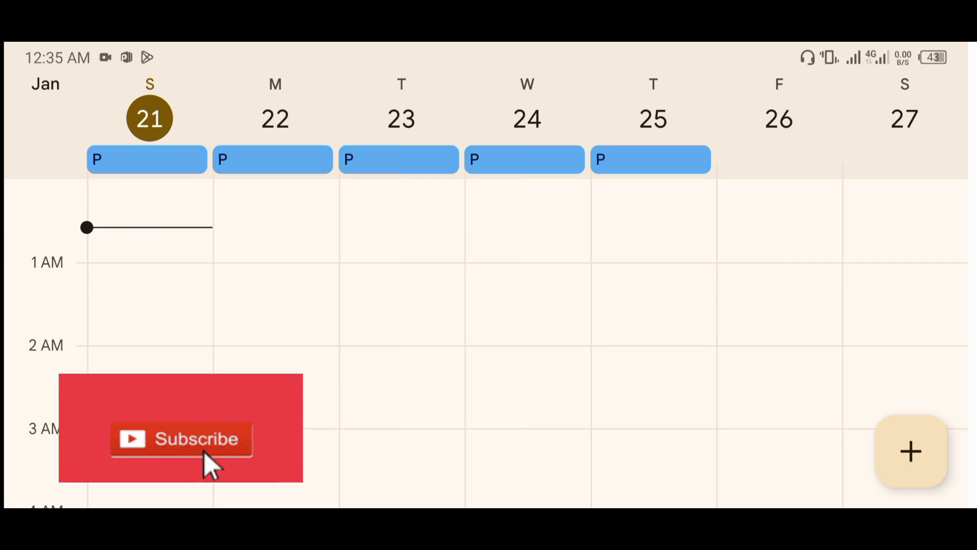
left_click(180, 438)
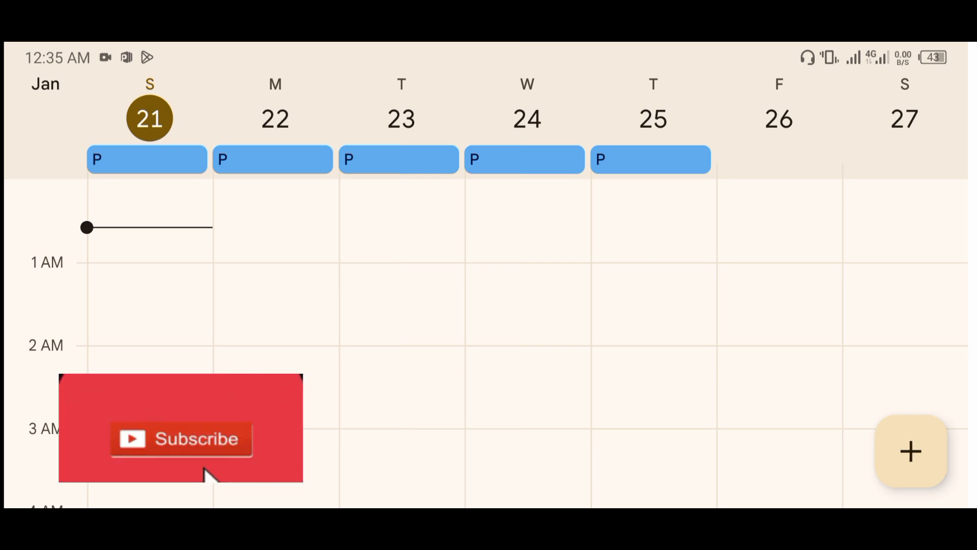
left_click(181, 439)
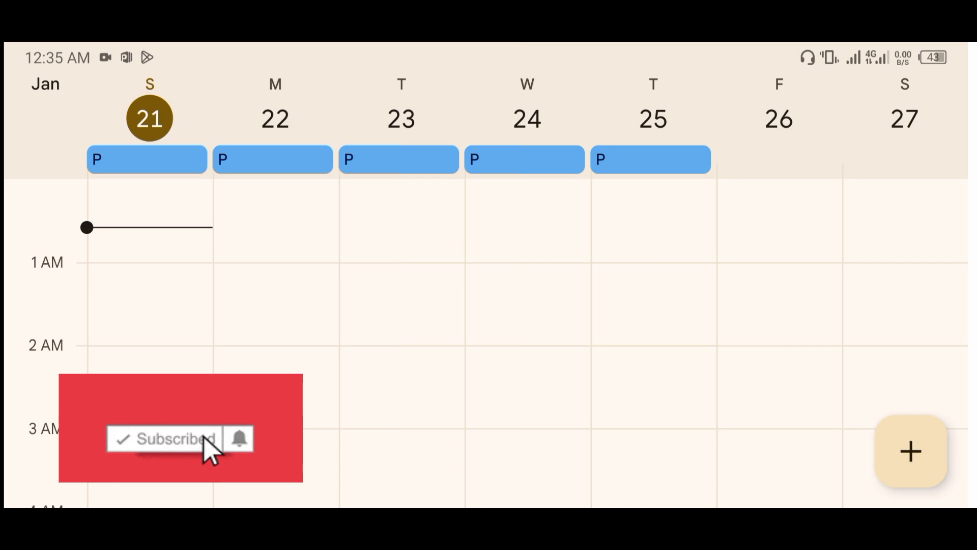